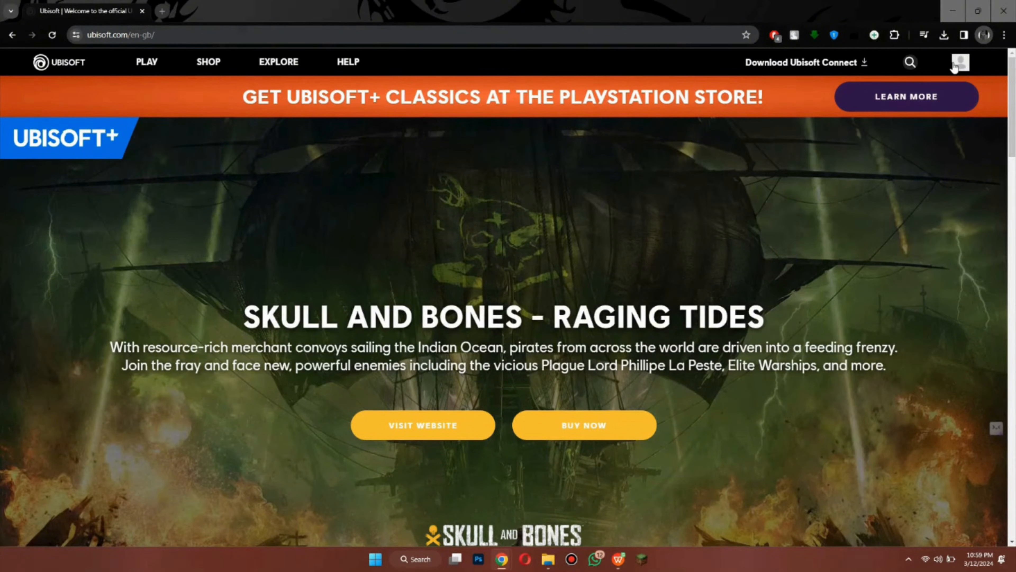
Bring up the Ubisoft account sign-in from the homepage profile icon.
{"action": "left_click", "coordinate": [961, 62]}
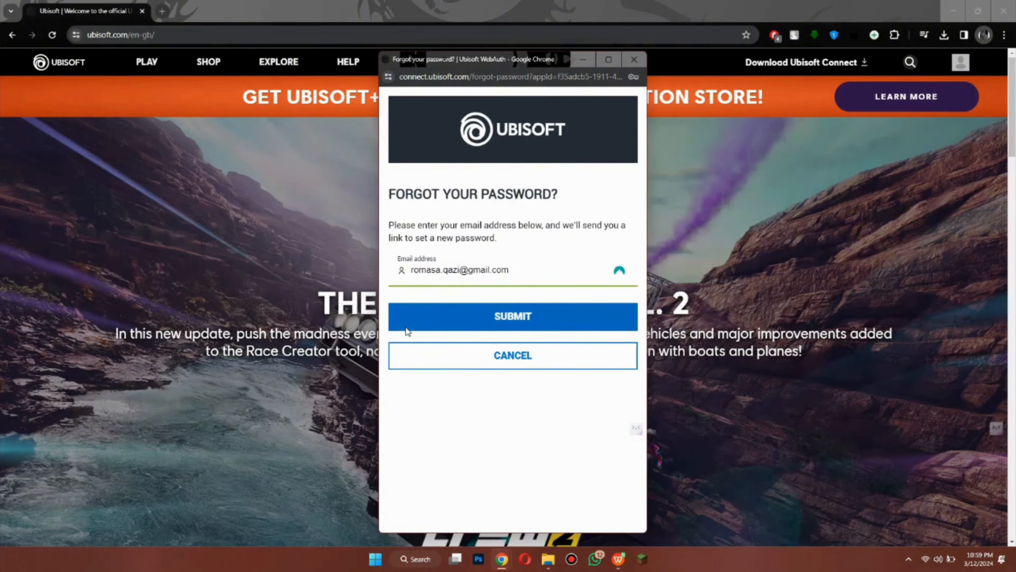
Submit the forgot-password request for the email, then follow the emailed 'here' reset link.
{"action": "left_click", "coordinate": [513, 316]}
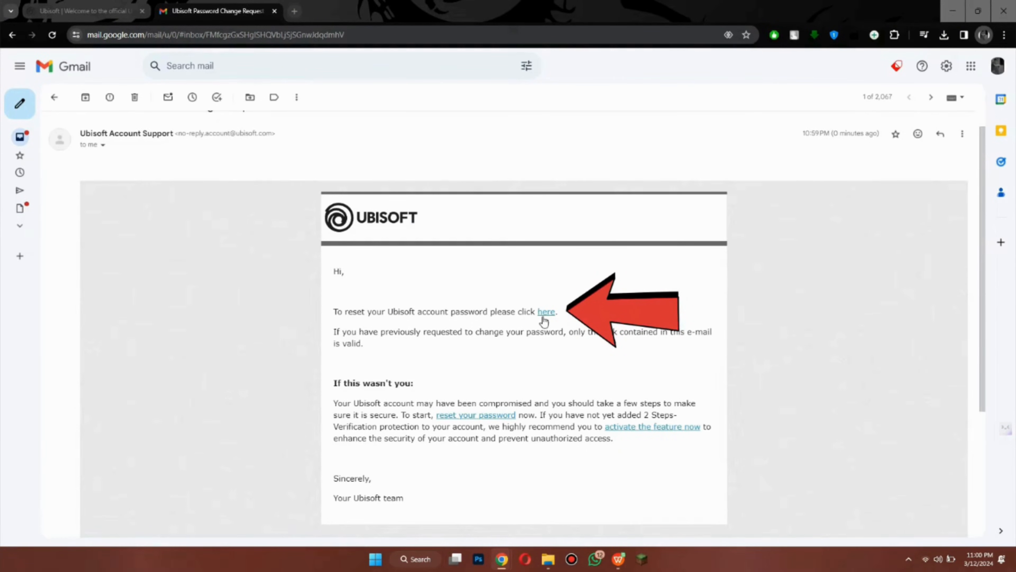
{"action": "left_click", "coordinate": [546, 312]}
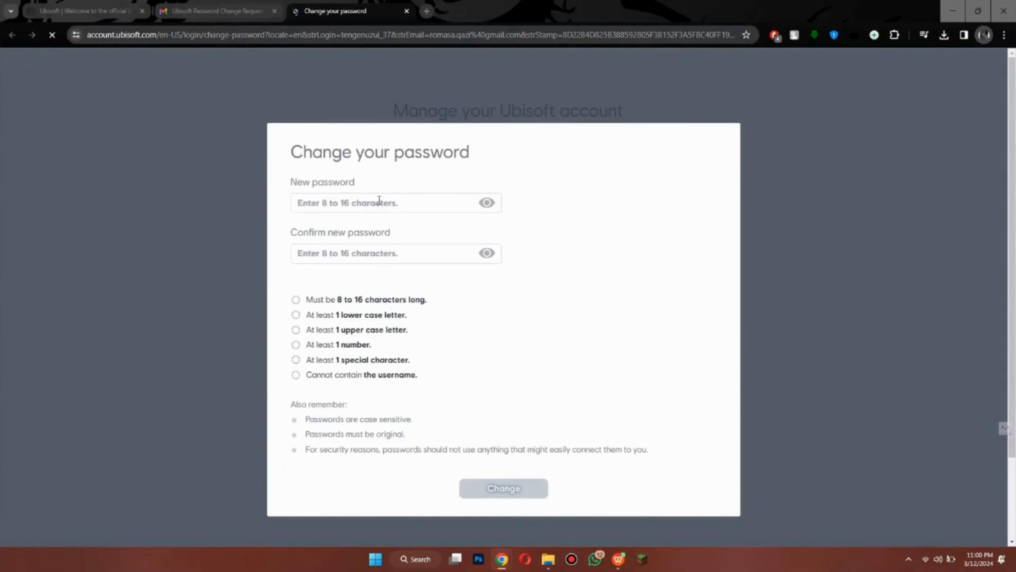